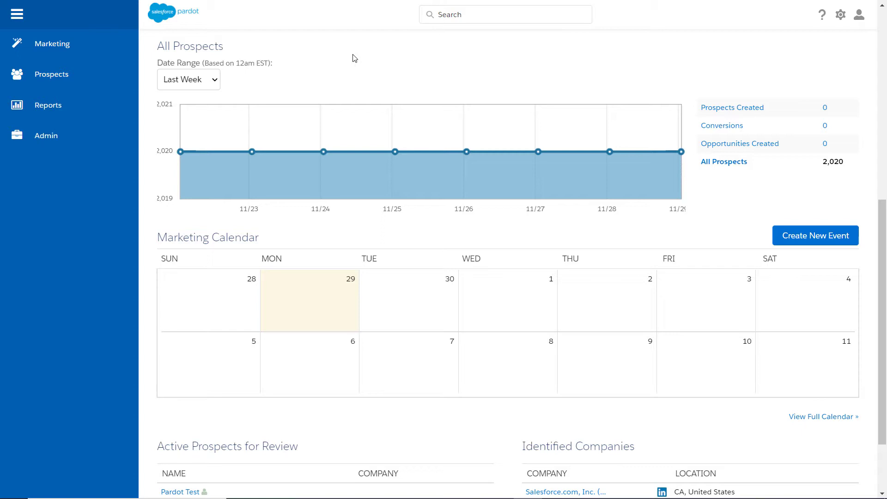
- Navigate from Marketing to the Drip Programs list showing the paused programs
click(52, 44)
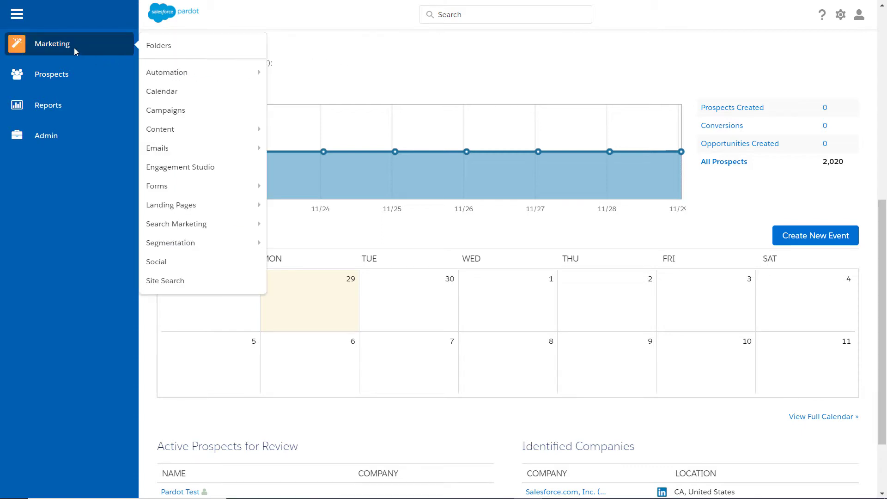
mouse_move(182, 72)
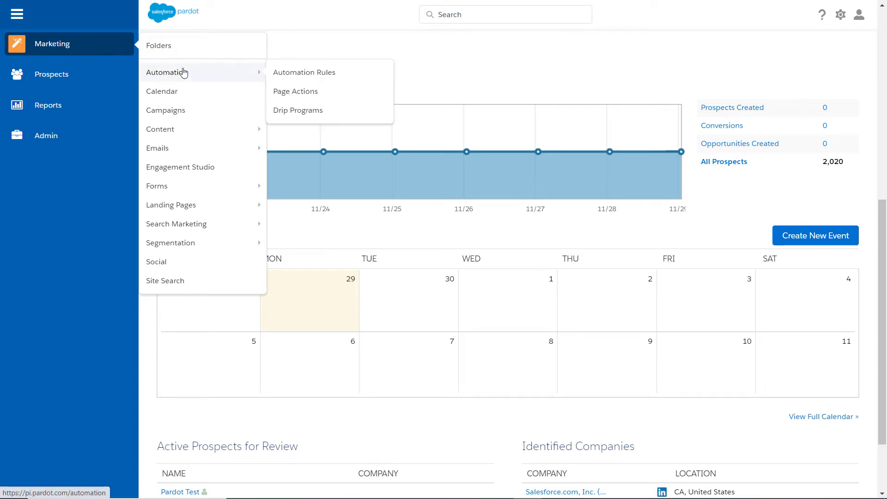
click(298, 110)
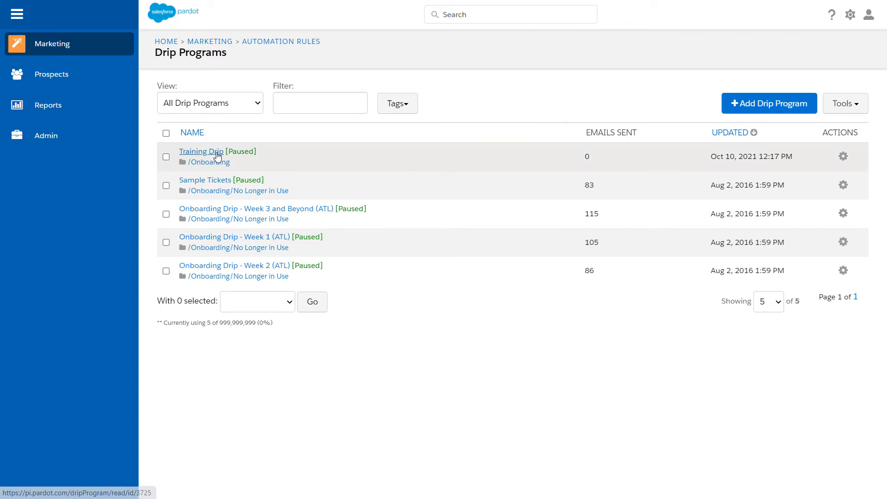
- Review the Training Drip summary, its List3 - Pallavi target list and email logic steps
click(201, 151)
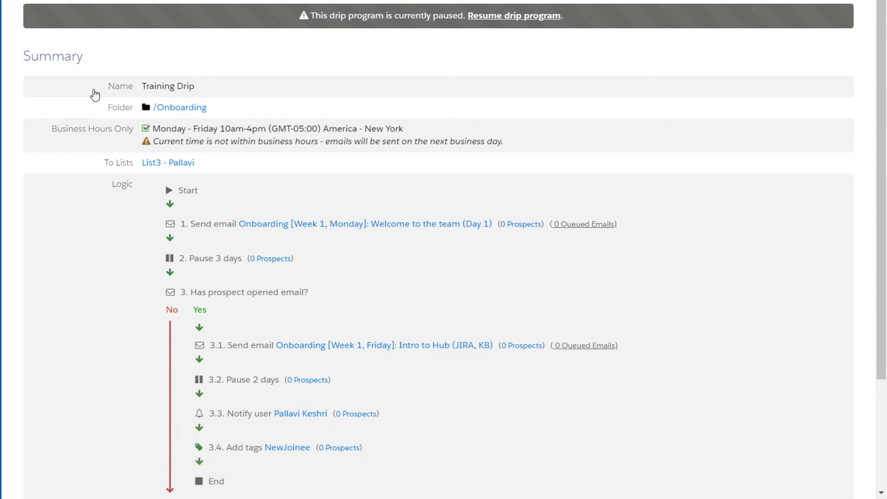
scroll(down, 3)
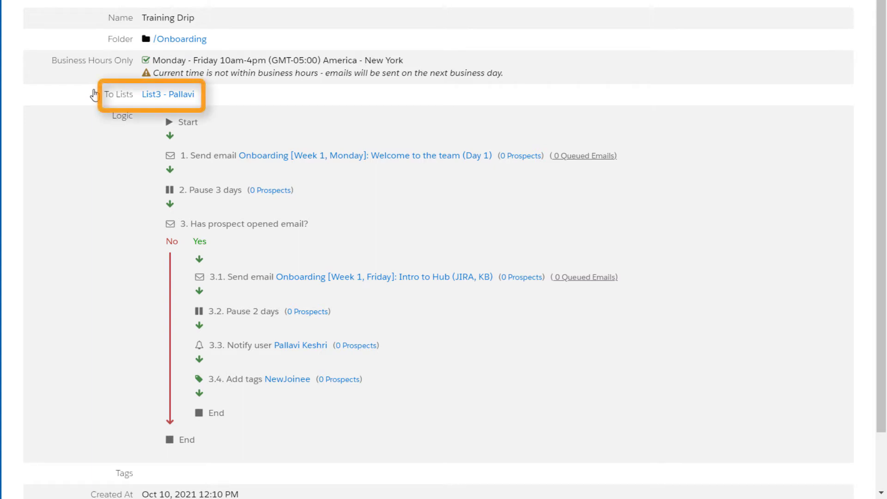
mouse_move(93, 94)
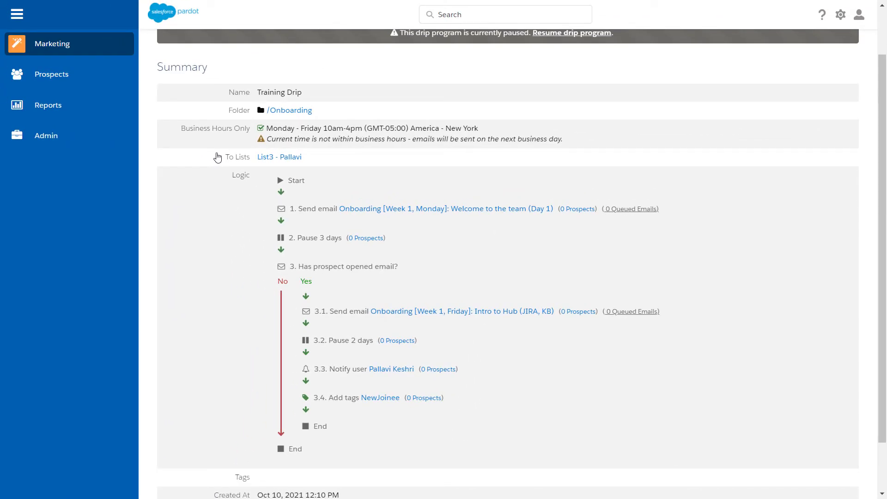
- Reach Engagement Studio from Marketing and add a new engagement program
click(52, 43)
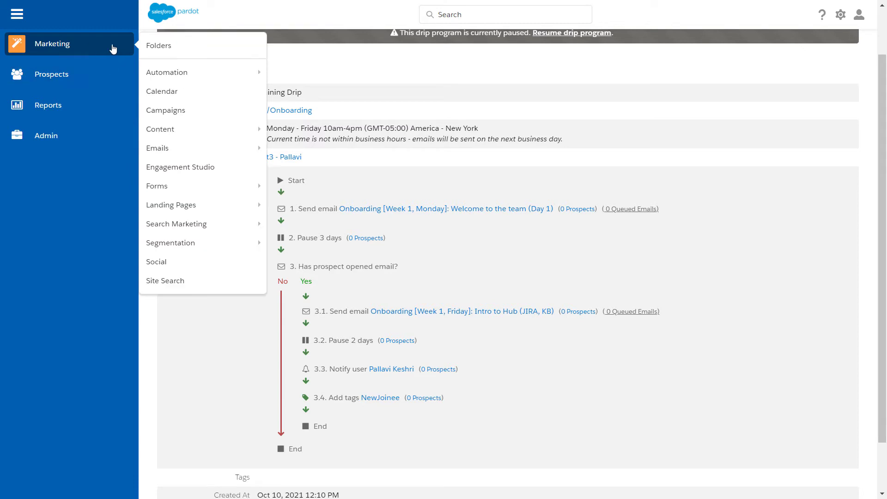
mouse_move(172, 170)
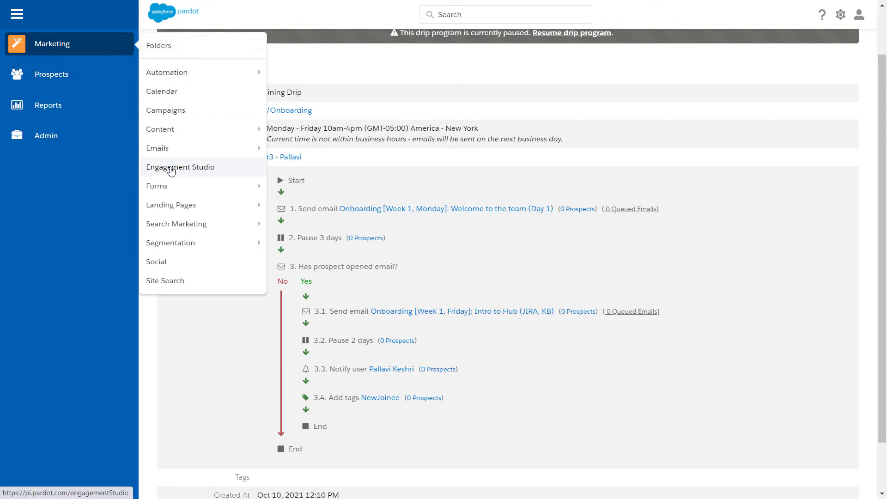
click(181, 167)
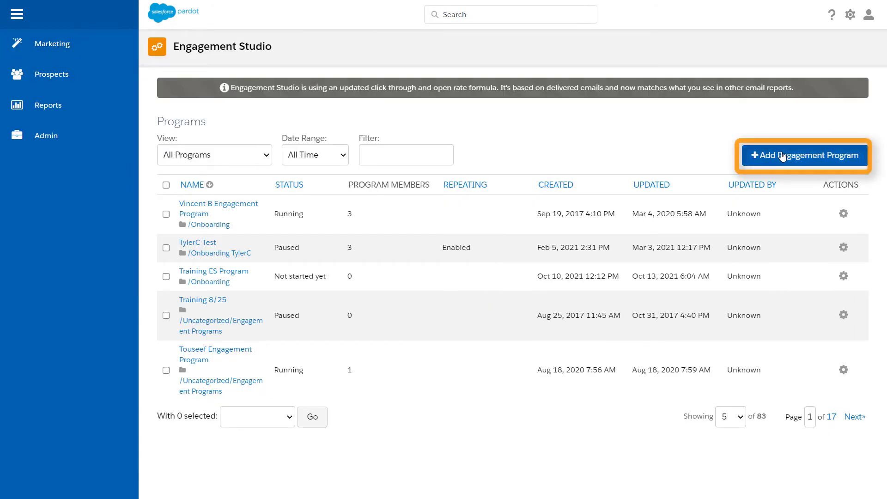
click(804, 155)
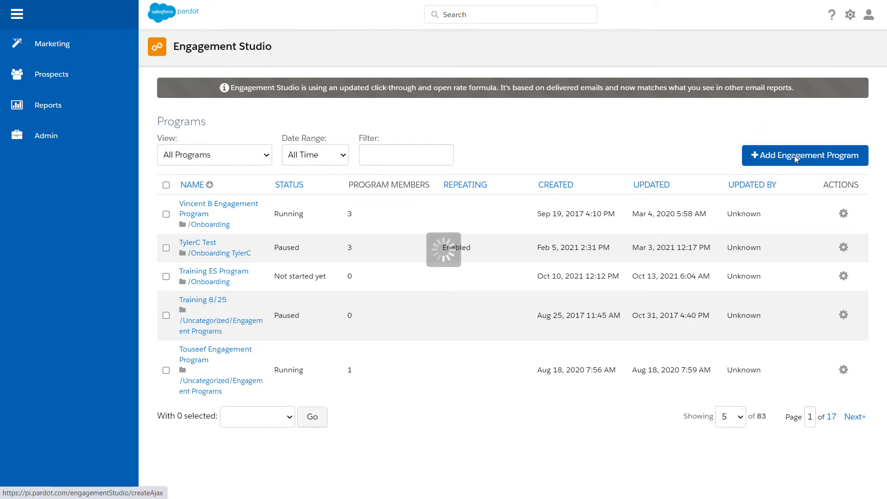
- Name the program 'Training Program', set Our Team as recipient list, and save it
click(804, 155)
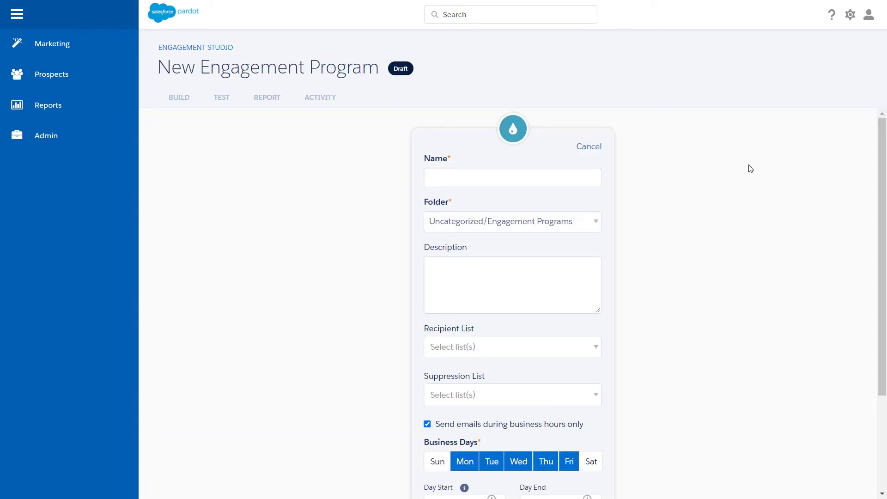
text(Training Program)
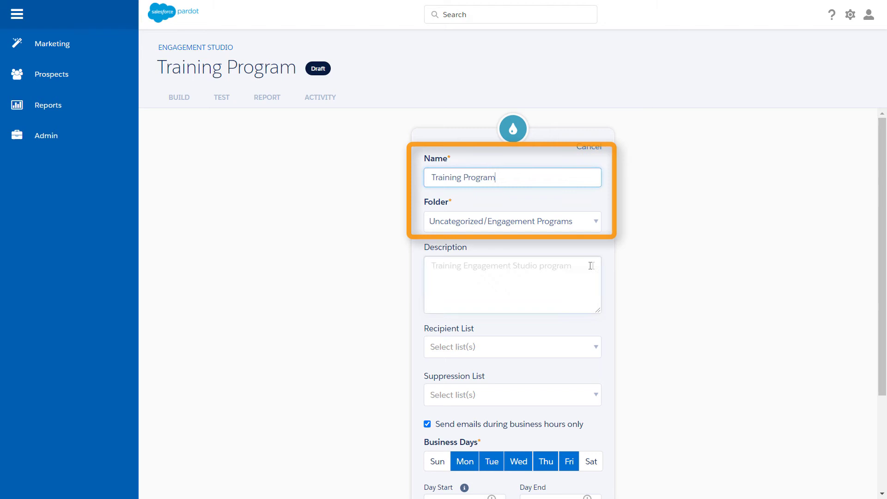
click(512, 347)
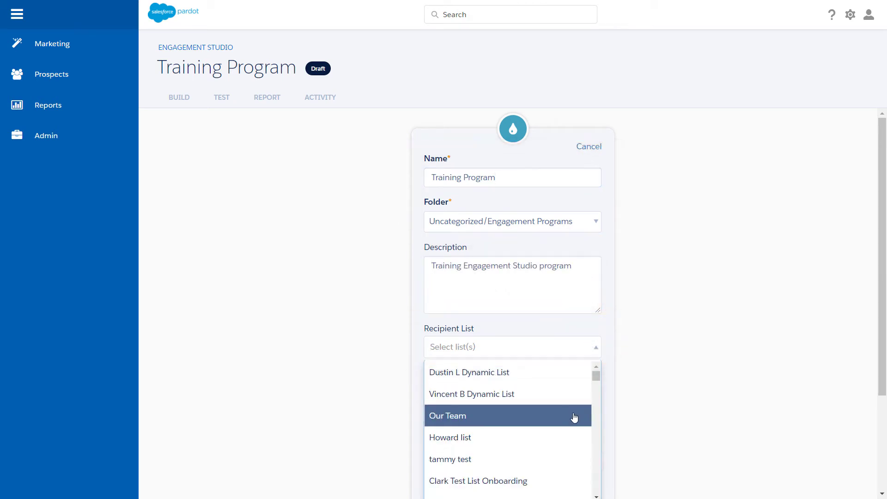
click(447, 416)
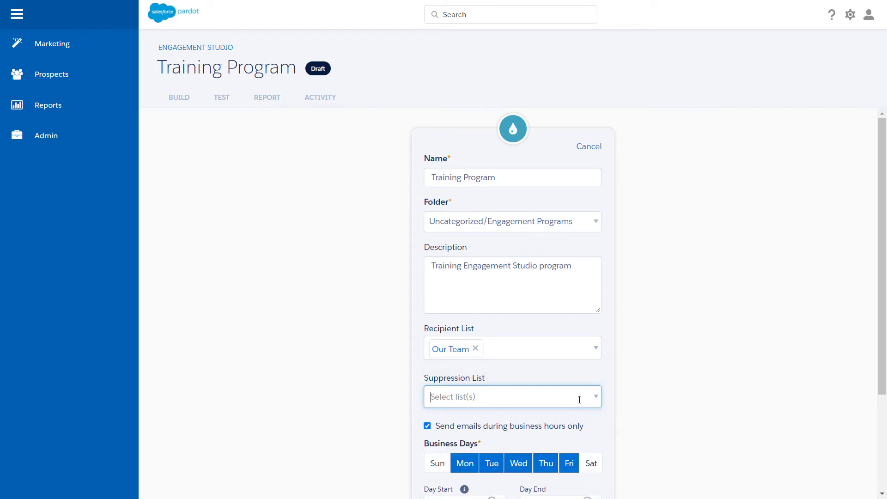
scroll(down, 3)
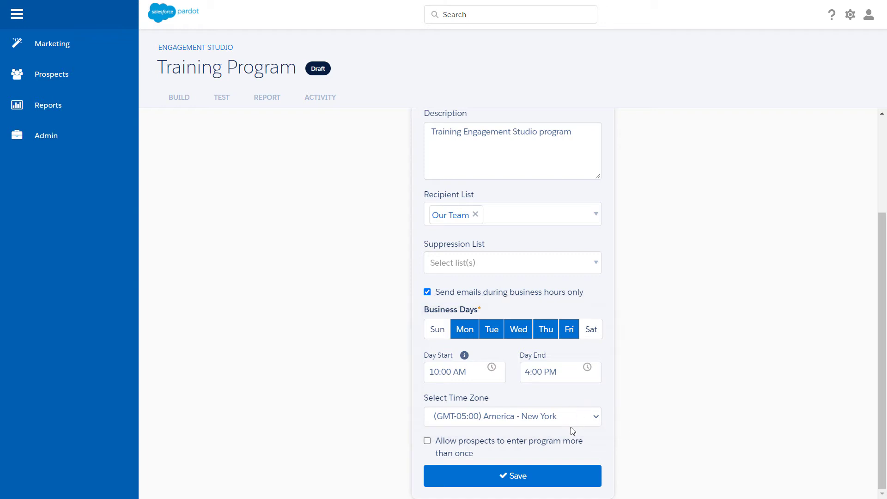
click(512, 476)
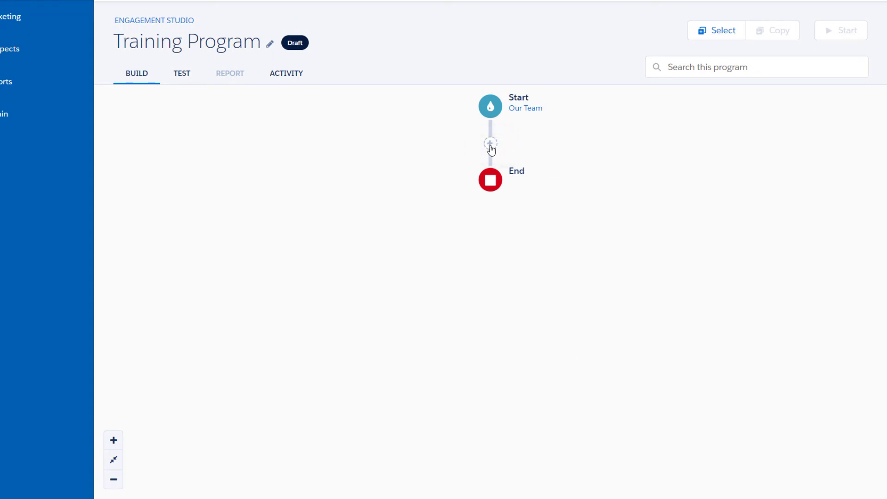
- Insert a Send Email action using the Onboarding [Week 1, Friday] template with a 2-day wait
click(489, 142)
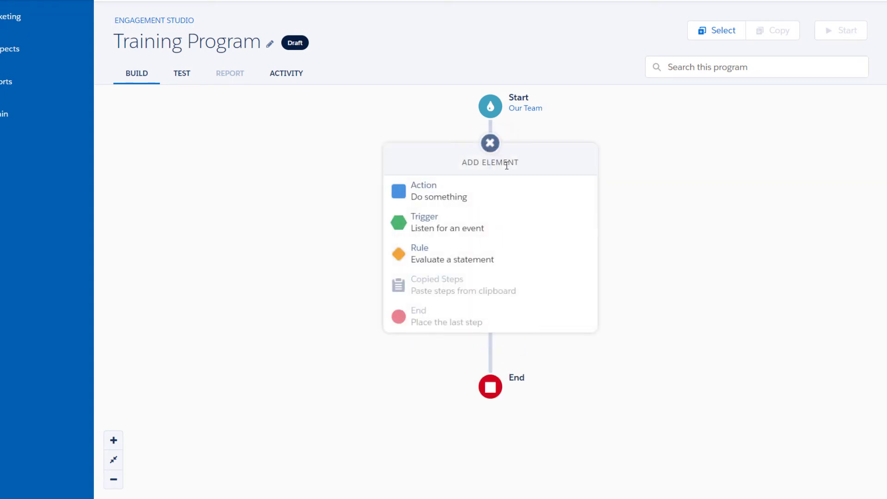
click(423, 190)
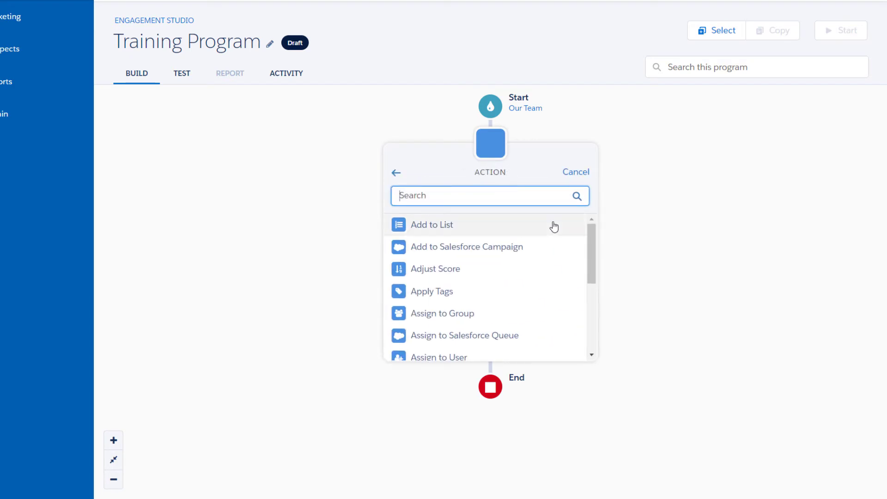
scroll(down, 3)
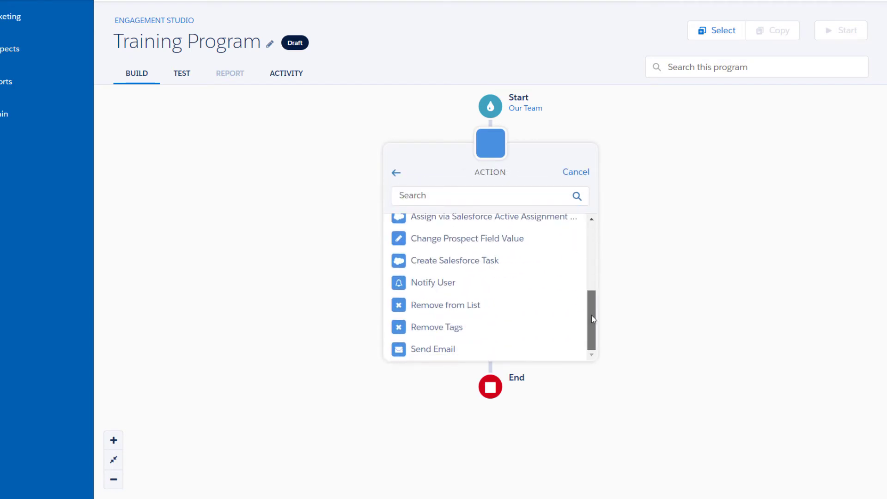
click(432, 349)
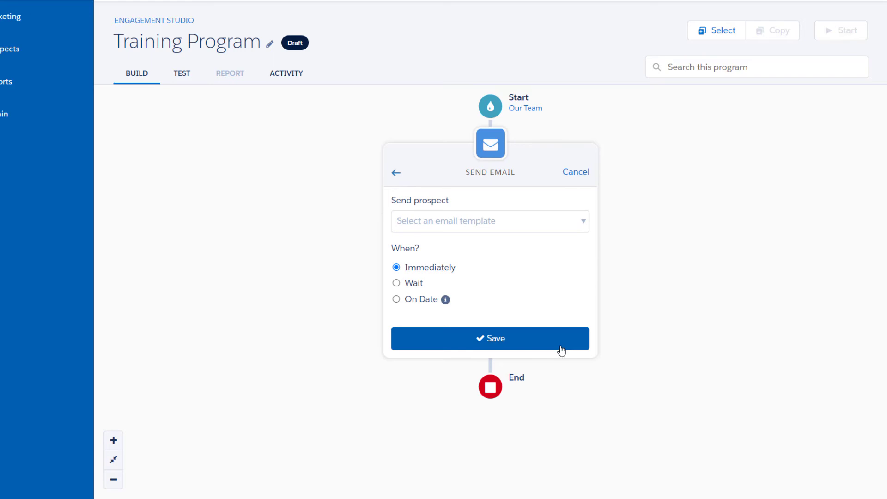
click(490, 220)
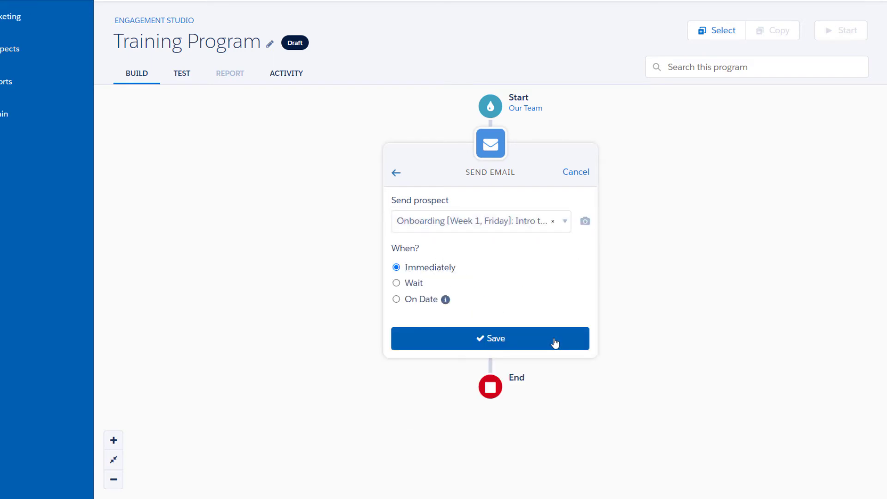
click(396, 283)
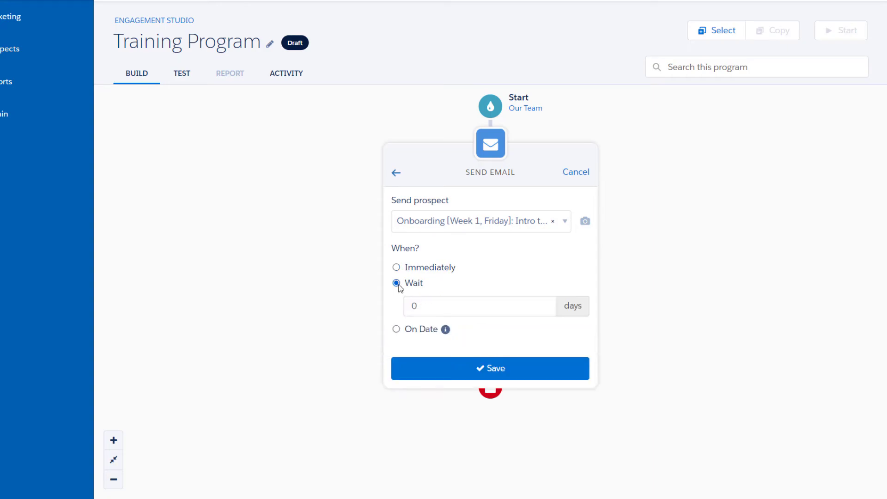
text(2)
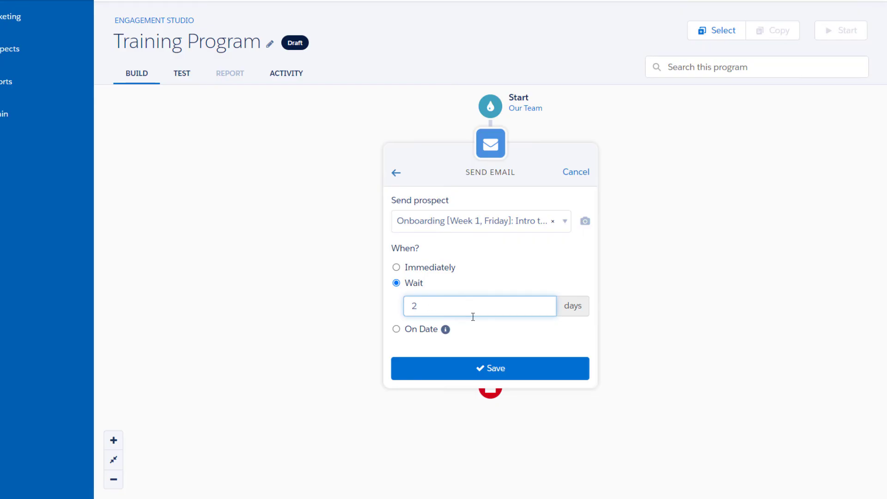
click(490, 368)
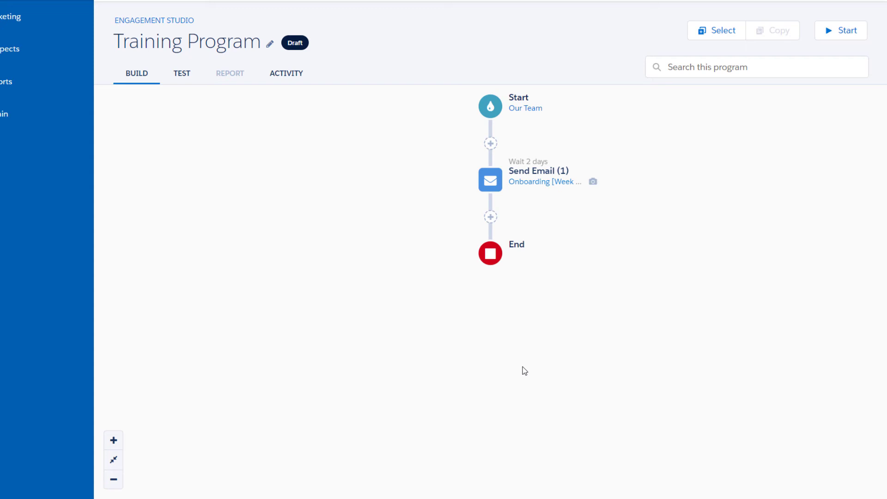
mouse_move(554, 251)
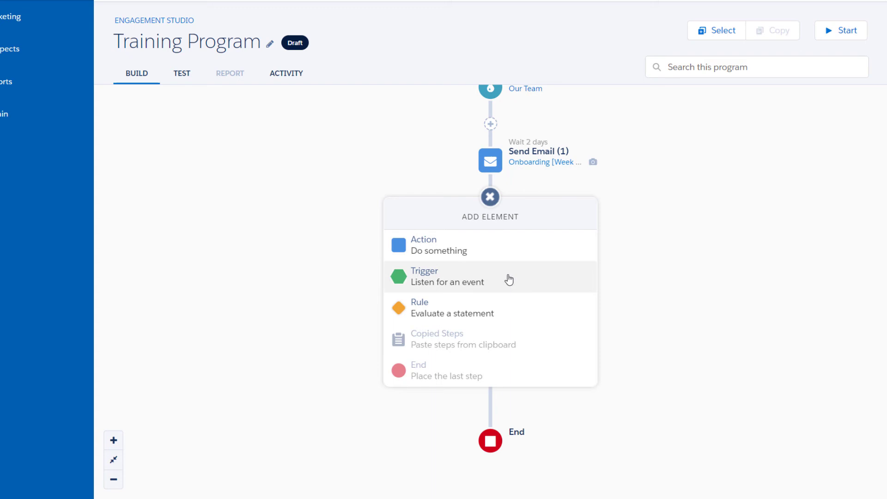
- Add an Email Open trigger on the onboarding email below the send-email step
click(448, 281)
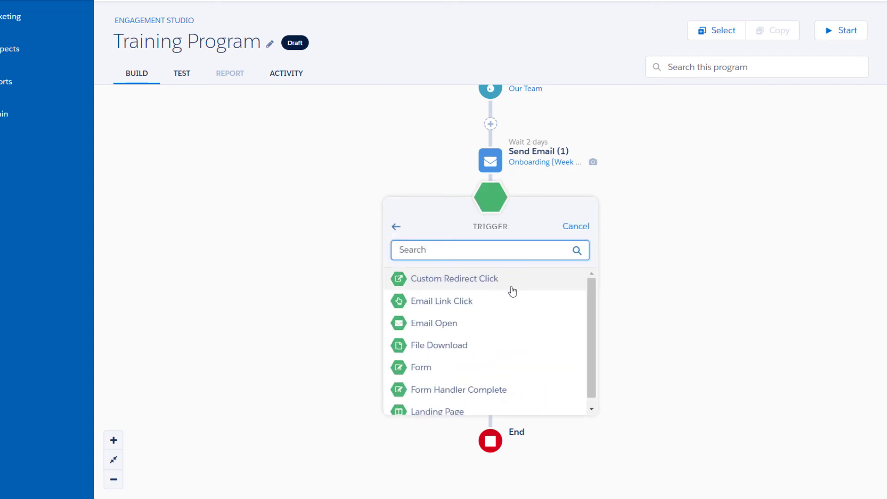
click(434, 323)
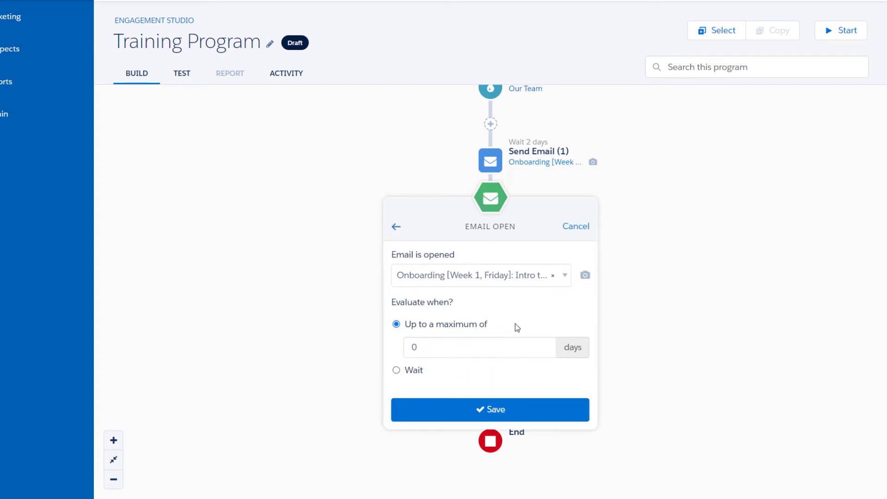
click(490, 409)
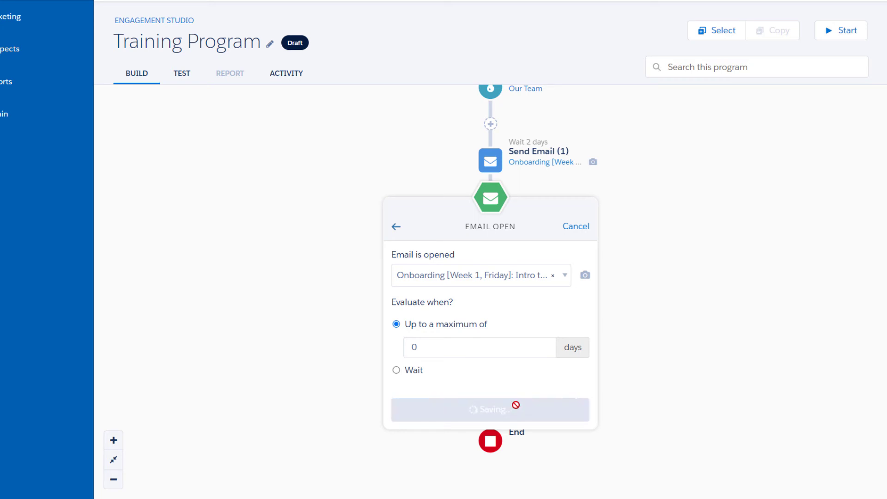
click(490, 409)
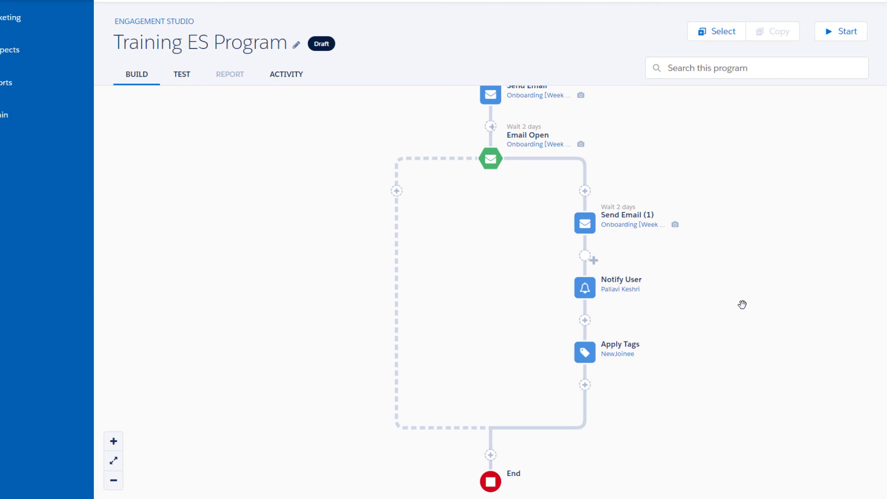
mouse_move(338, 149)
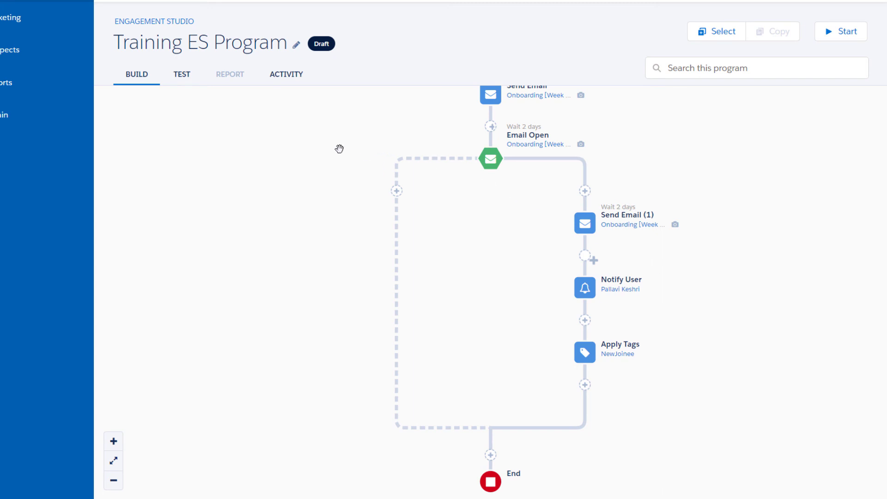
- Switch the Training ES Program into test mode with start date 11/29/2021
click(181, 74)
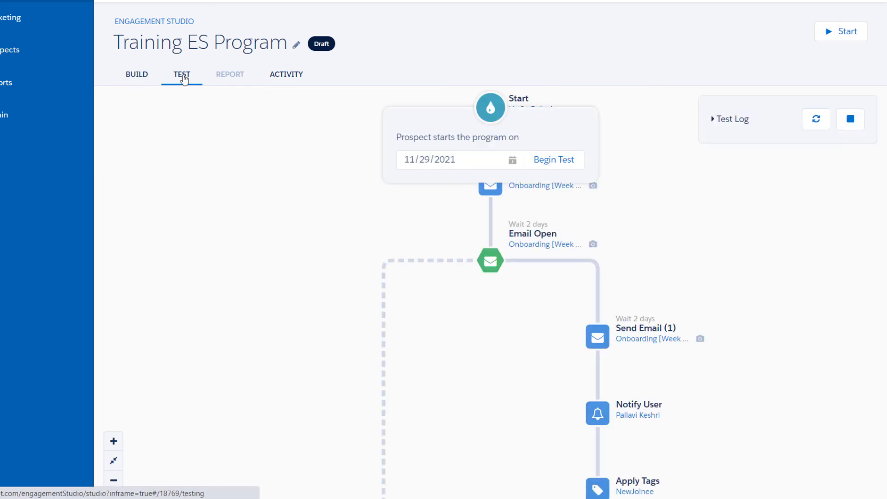
mouse_move(375, 118)
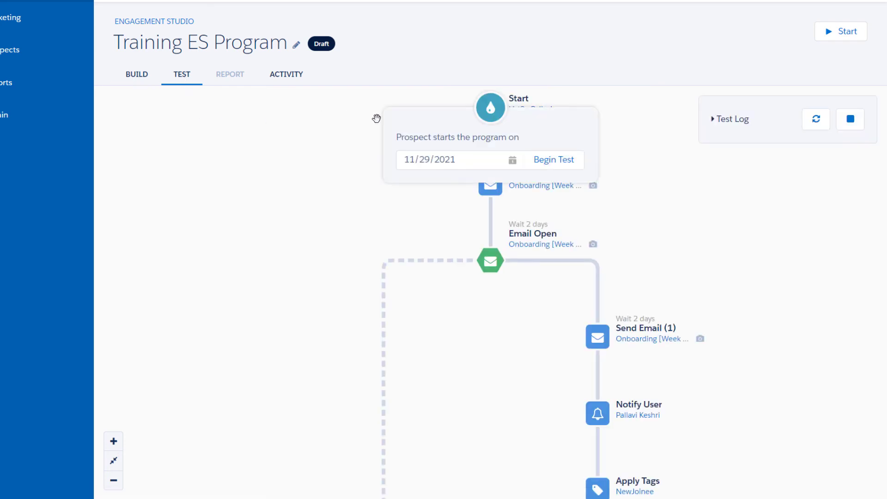
- Run the test from 11/29/2021 answering Yes to email opened, then start the program
click(553, 159)
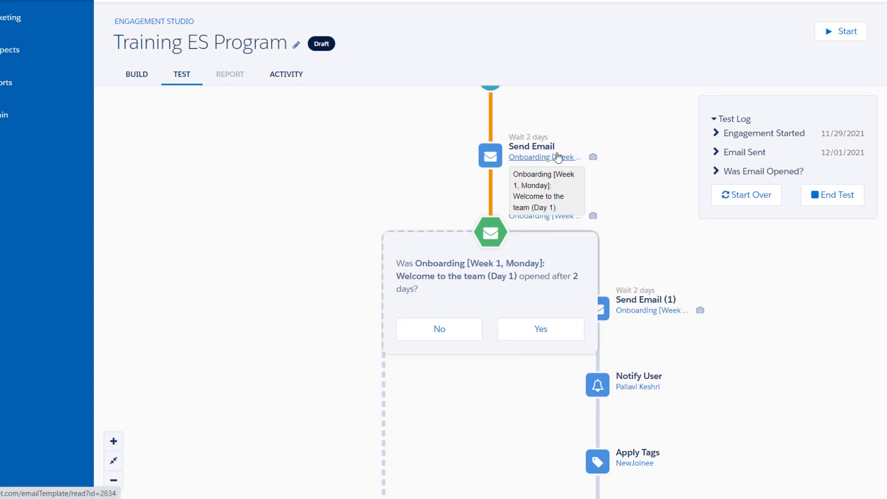
click(540, 329)
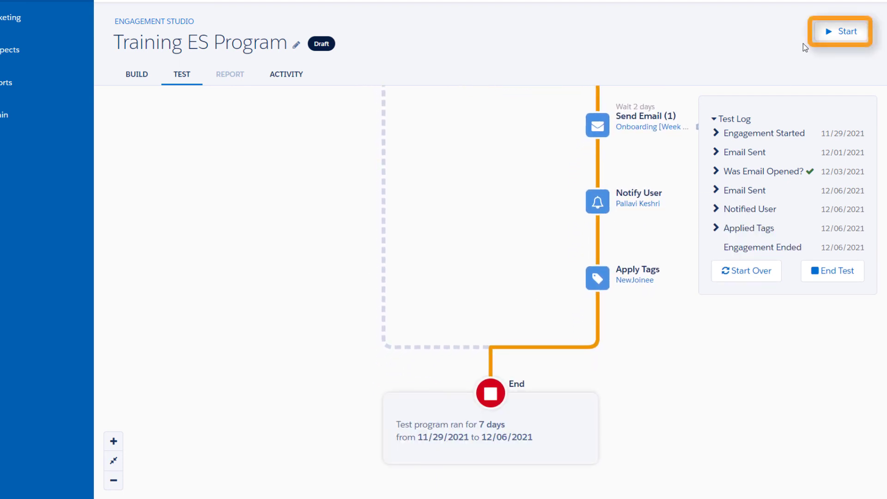
click(838, 32)
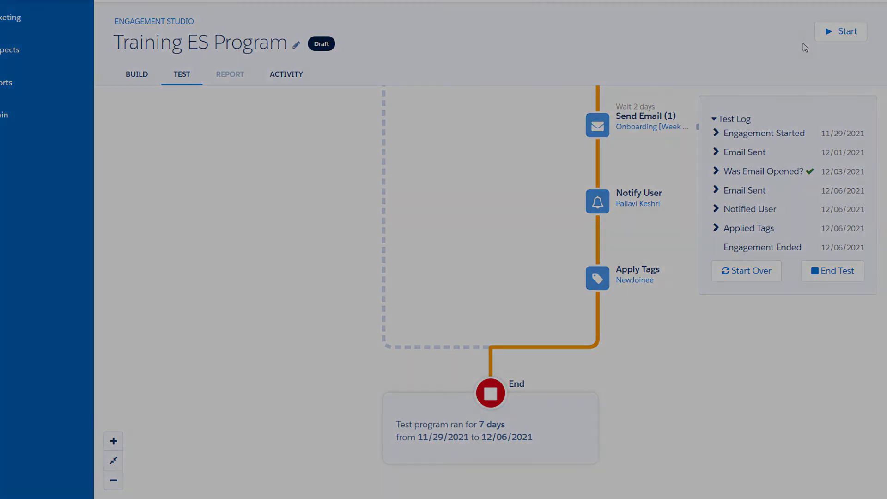